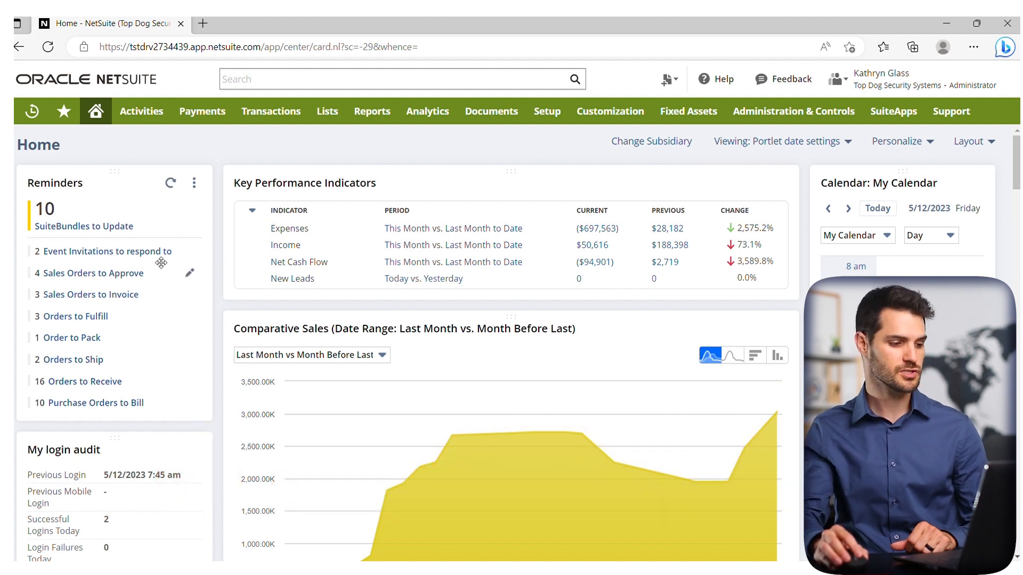
mouse_move(433, 450)
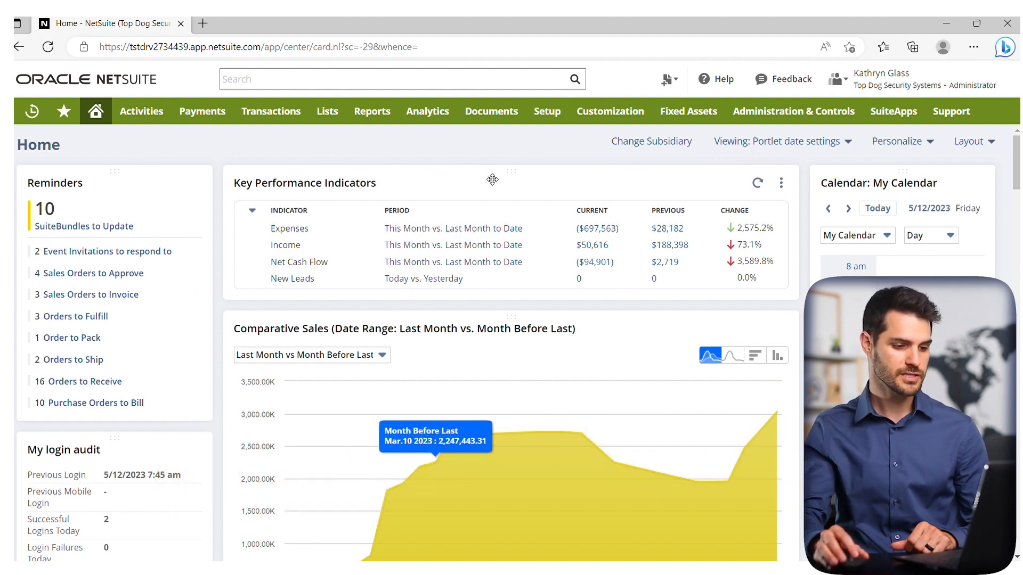
mouse_move(655, 448)
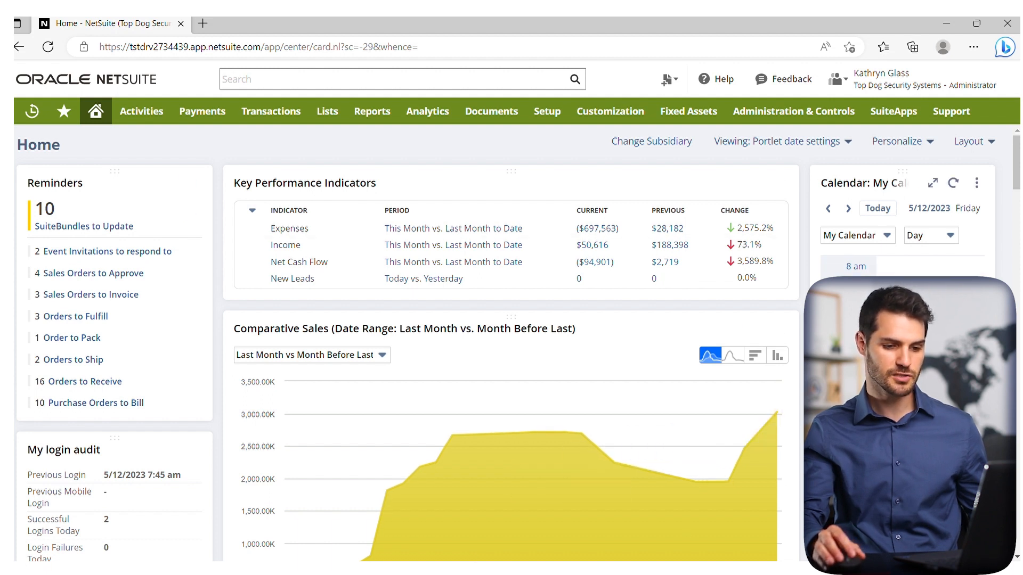
mouse_move(991, 147)
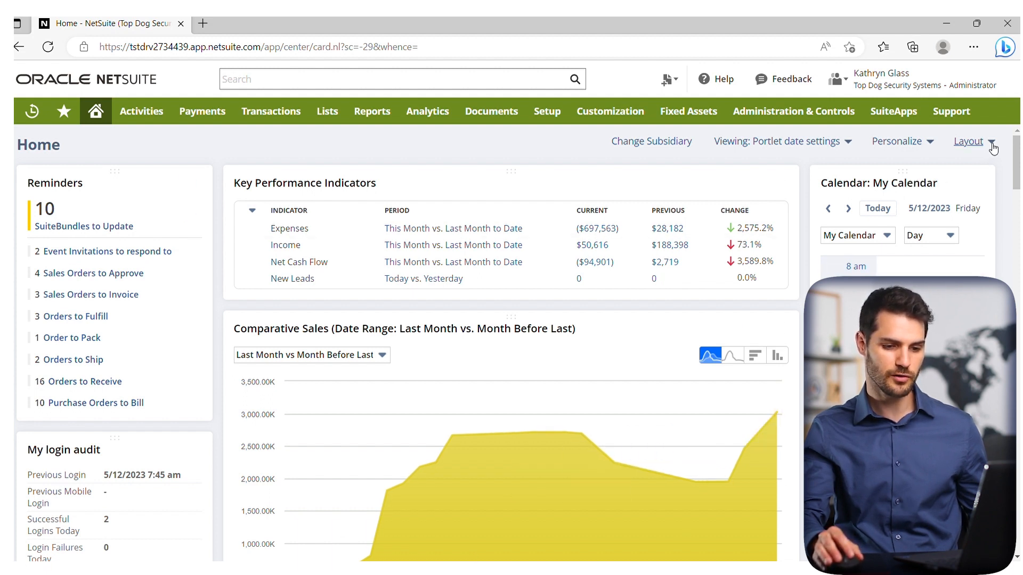
Switch the home dashboard to a two-column layout, then back to three columns.
click(991, 146)
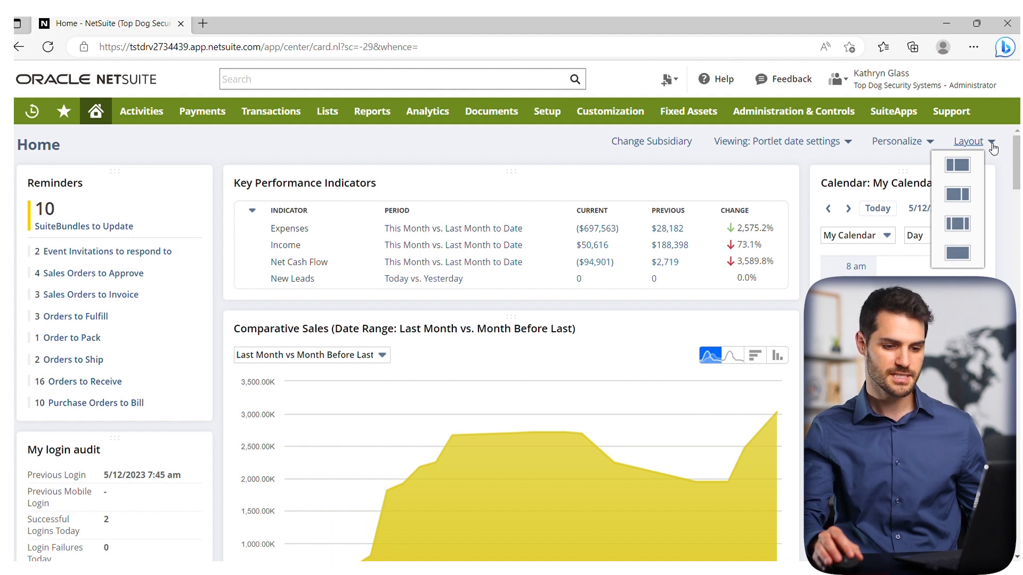
mouse_move(957, 224)
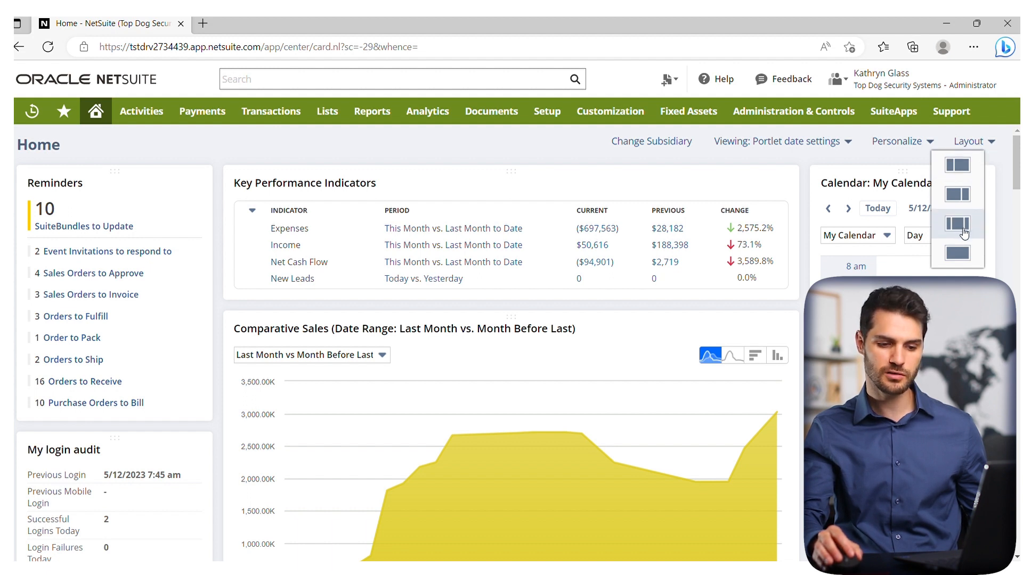
mouse_move(963, 234)
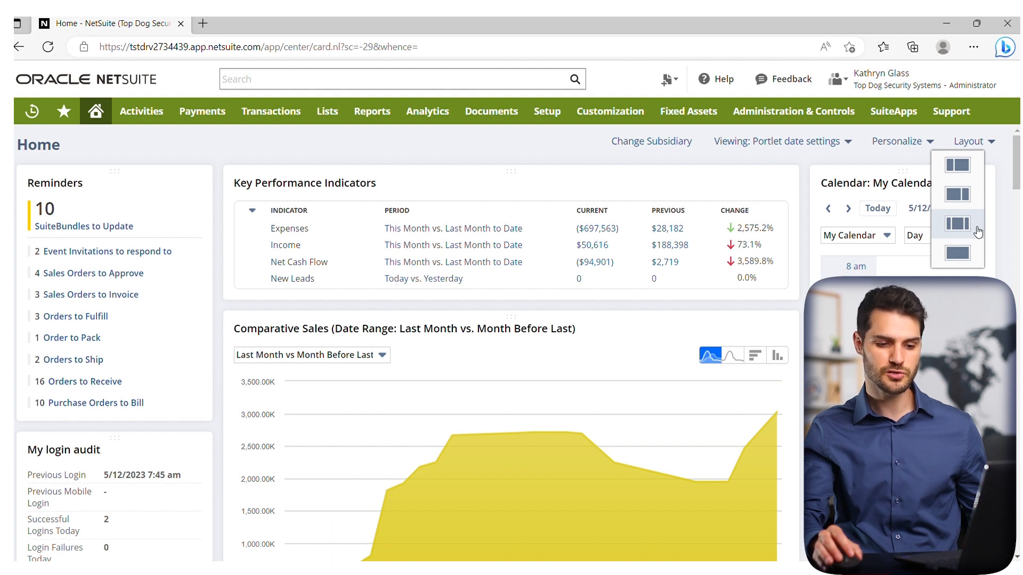
mouse_move(969, 205)
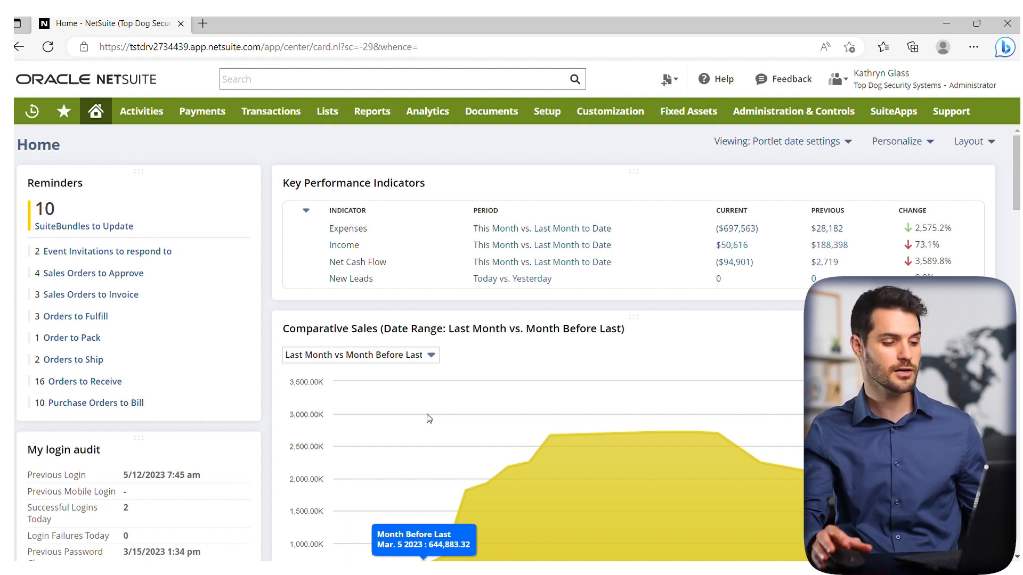
mouse_move(256, 344)
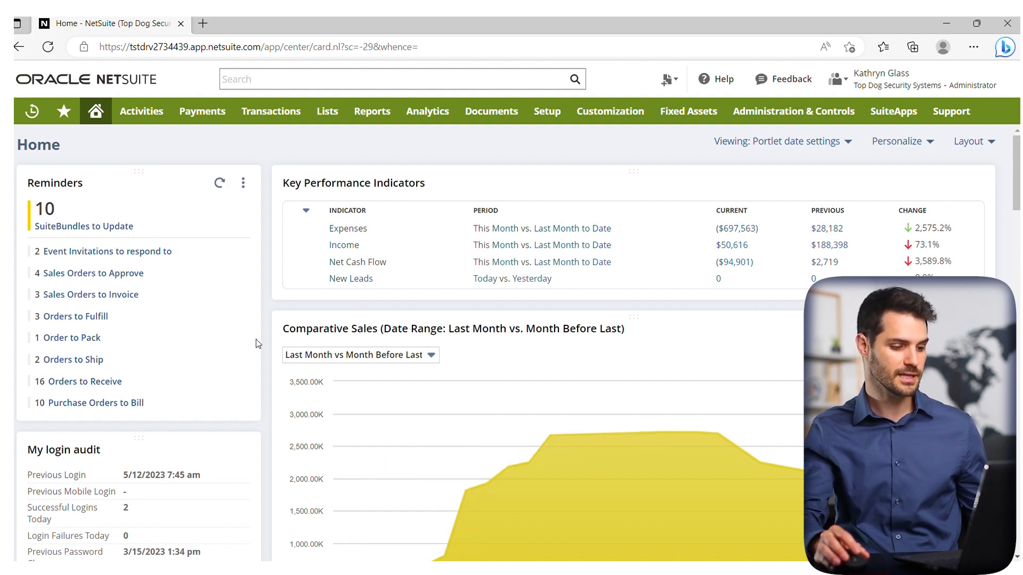
click(972, 140)
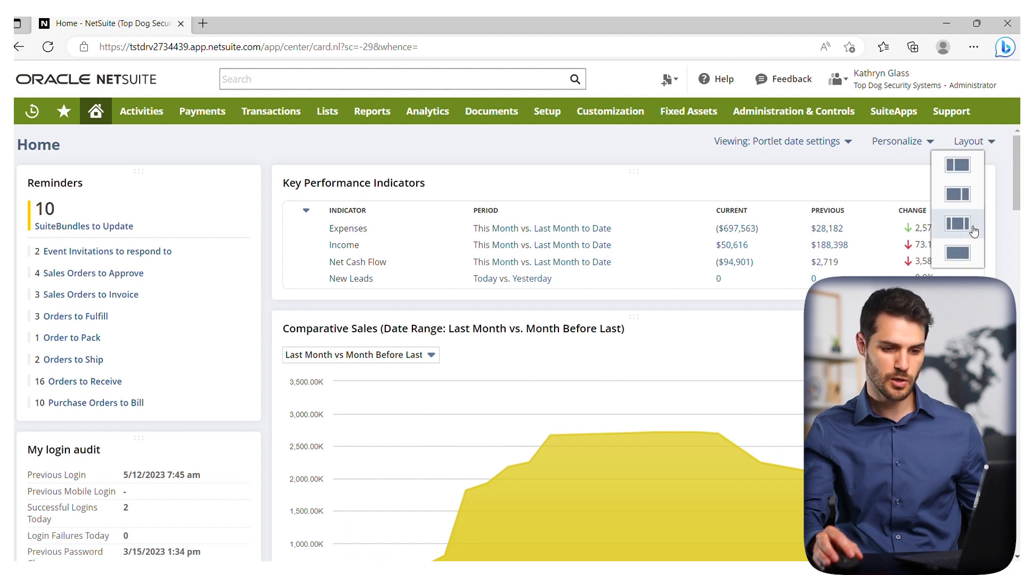
click(957, 223)
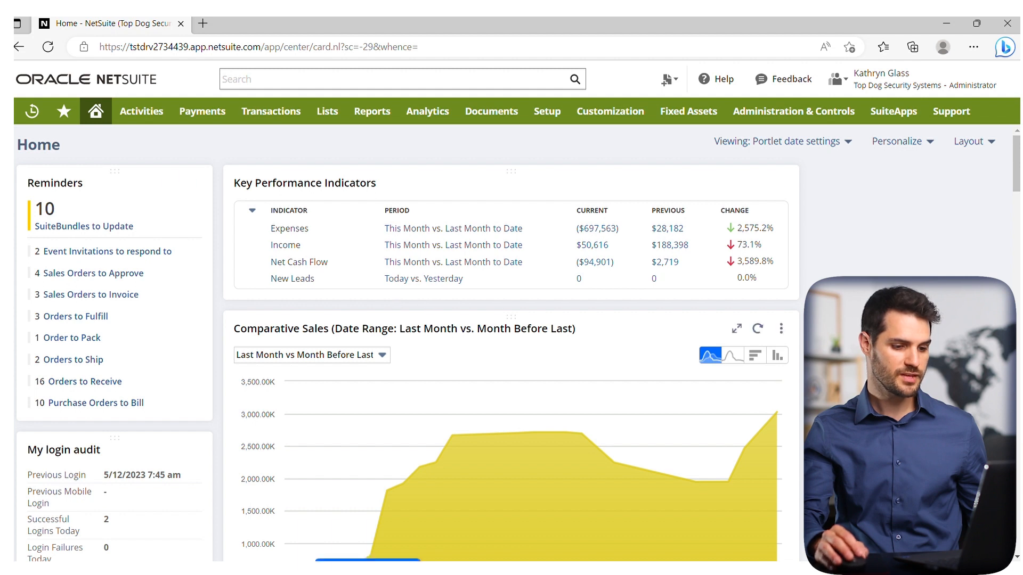
scroll(down, 3)
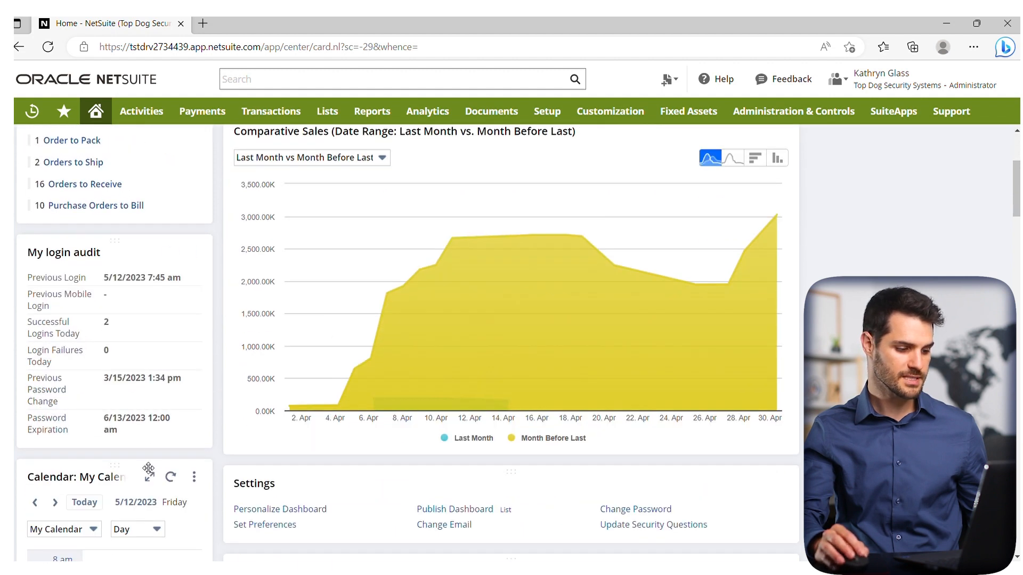
scroll(up, 3)
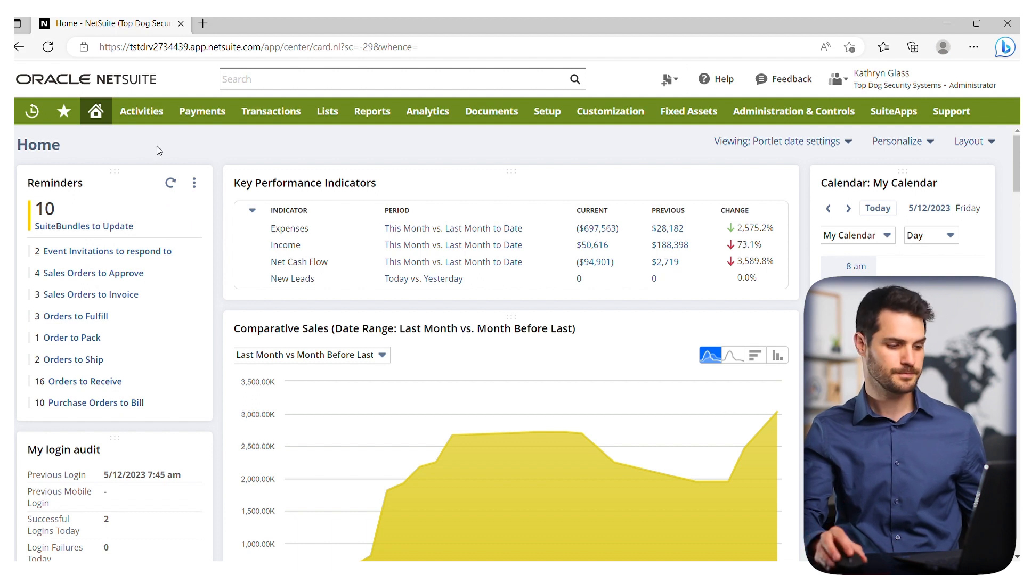
mouse_move(239, 146)
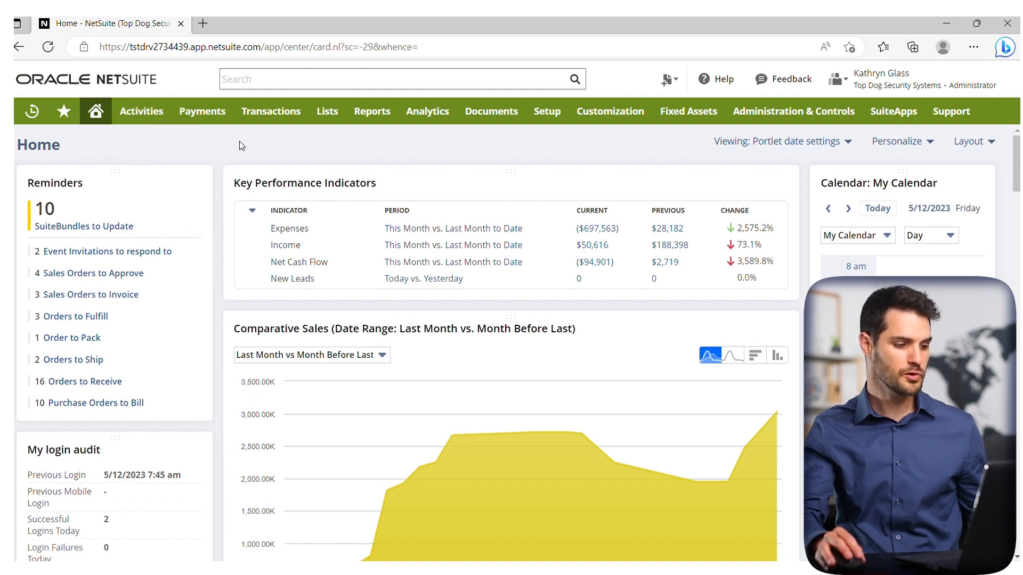
mouse_move(283, 154)
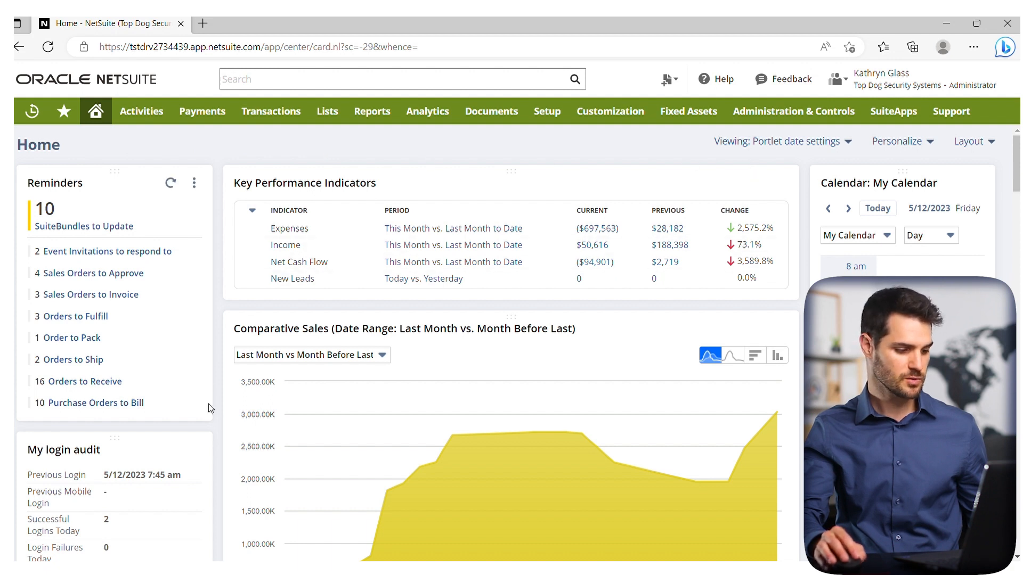
Remove the My login audit portlet via its three-dot menu.
click(194, 449)
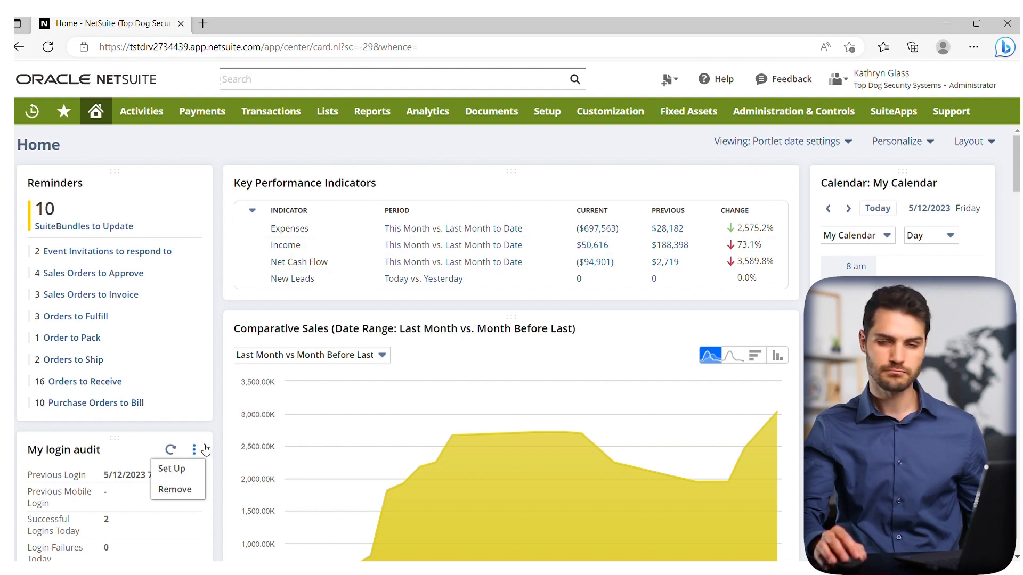
mouse_move(174, 489)
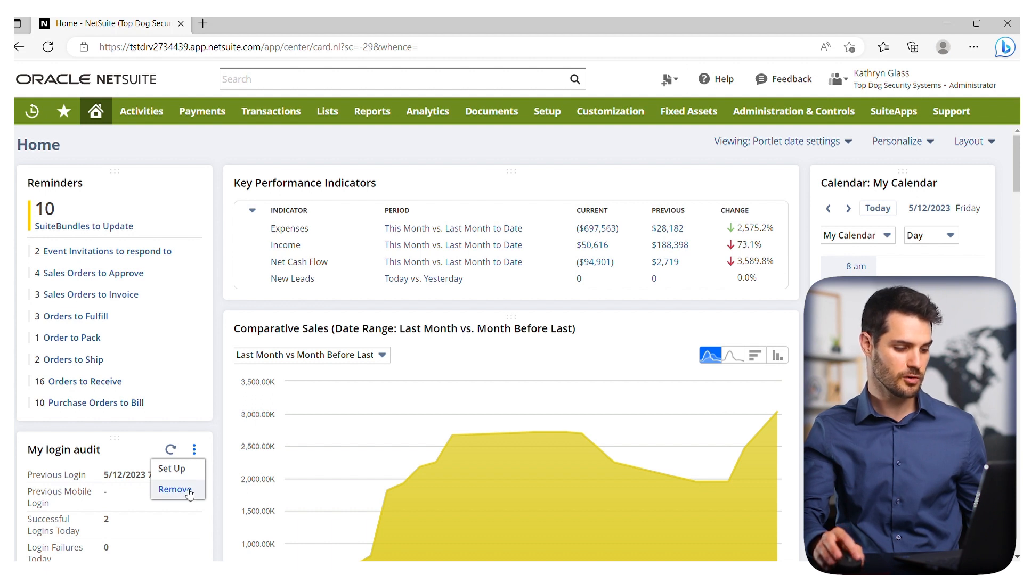
click(174, 490)
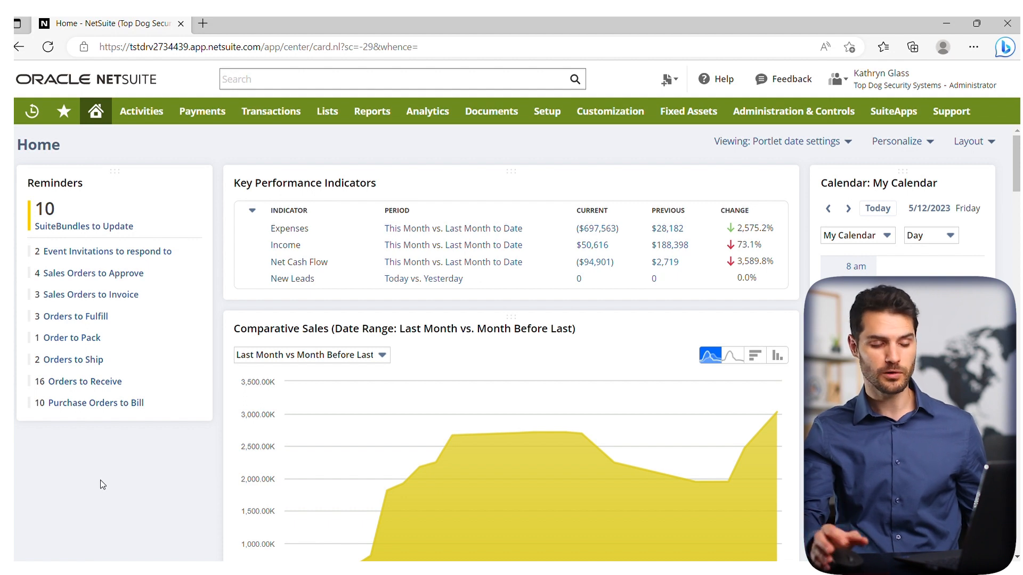
mouse_move(901, 141)
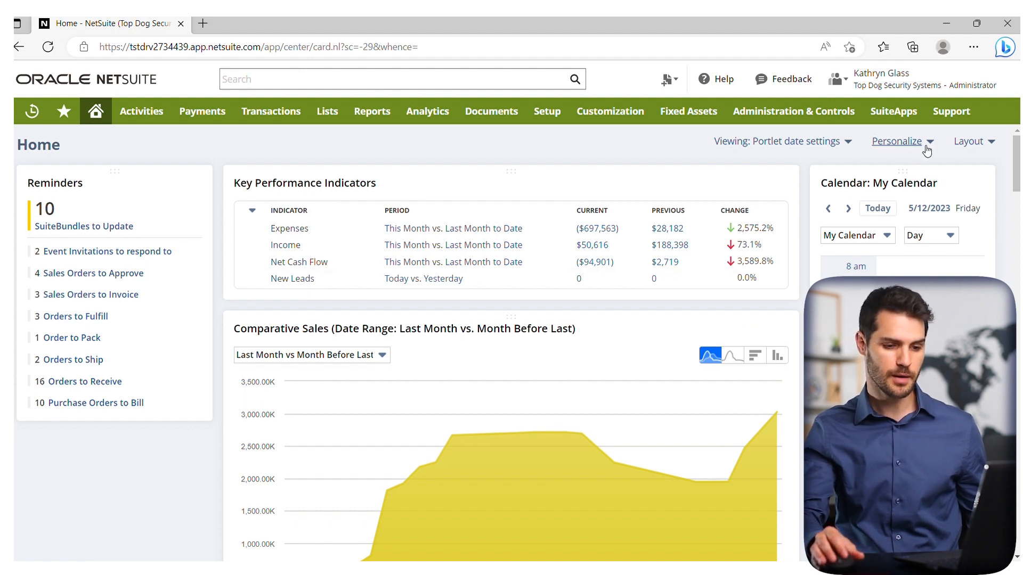
Show the Personalize Dashboard panel with the Currently Used portlets listed.
click(897, 141)
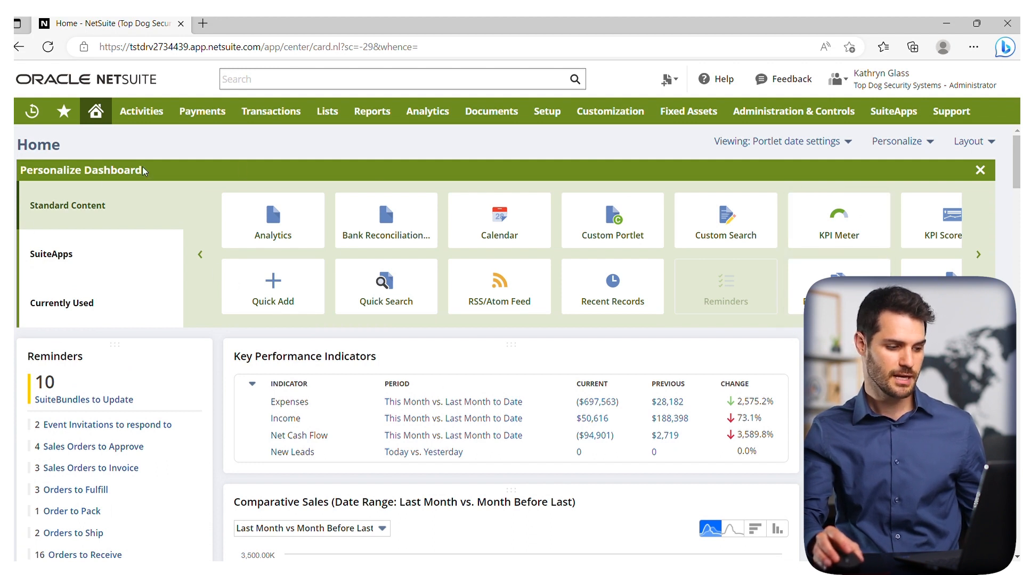
mouse_move(81, 292)
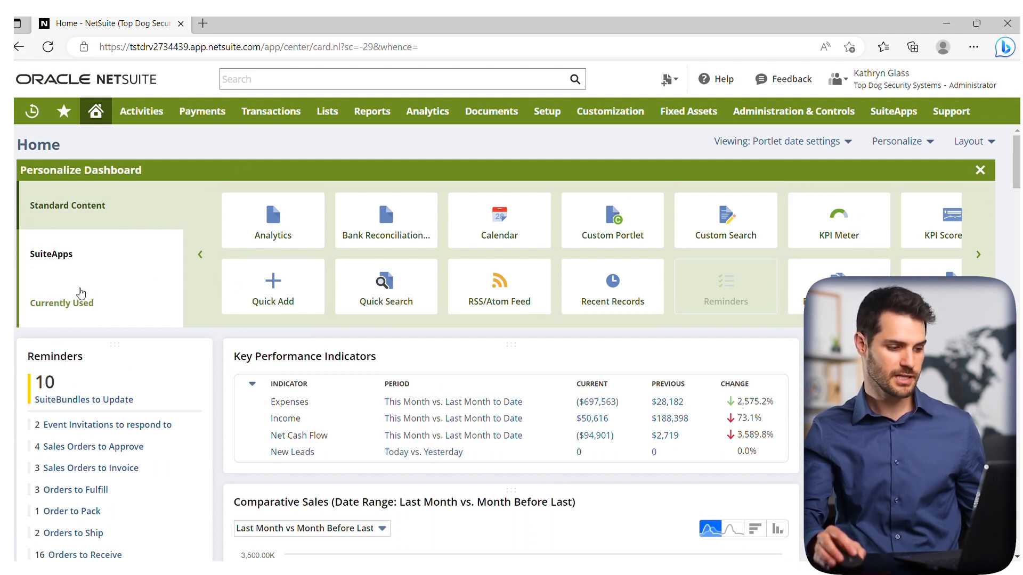
click(978, 255)
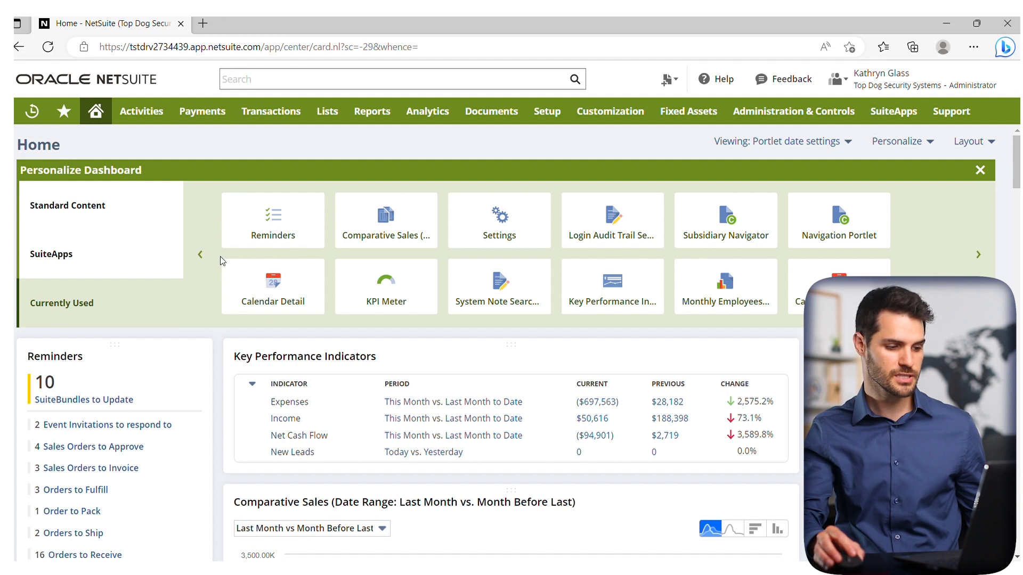
mouse_move(978, 246)
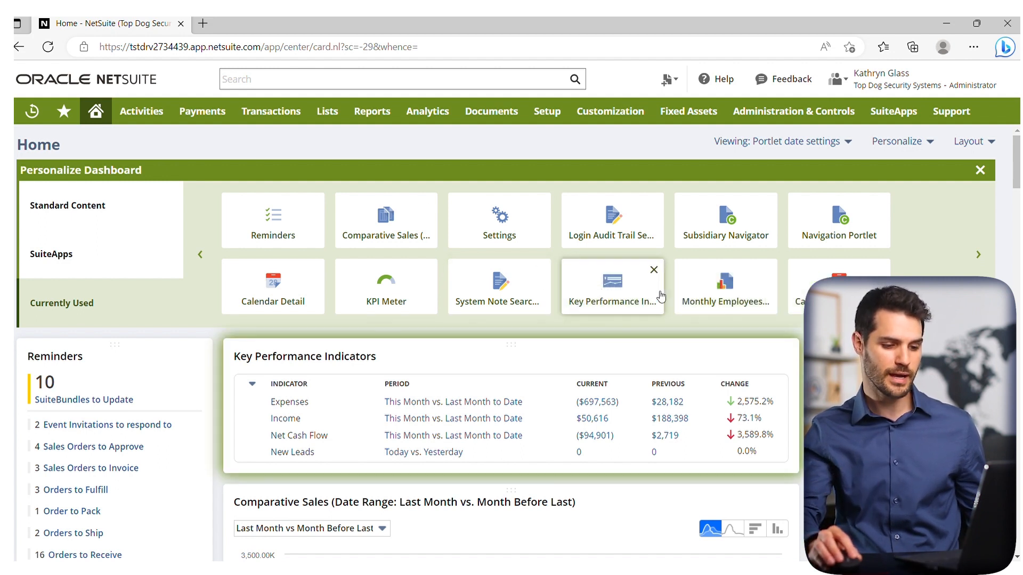
mouse_move(790, 255)
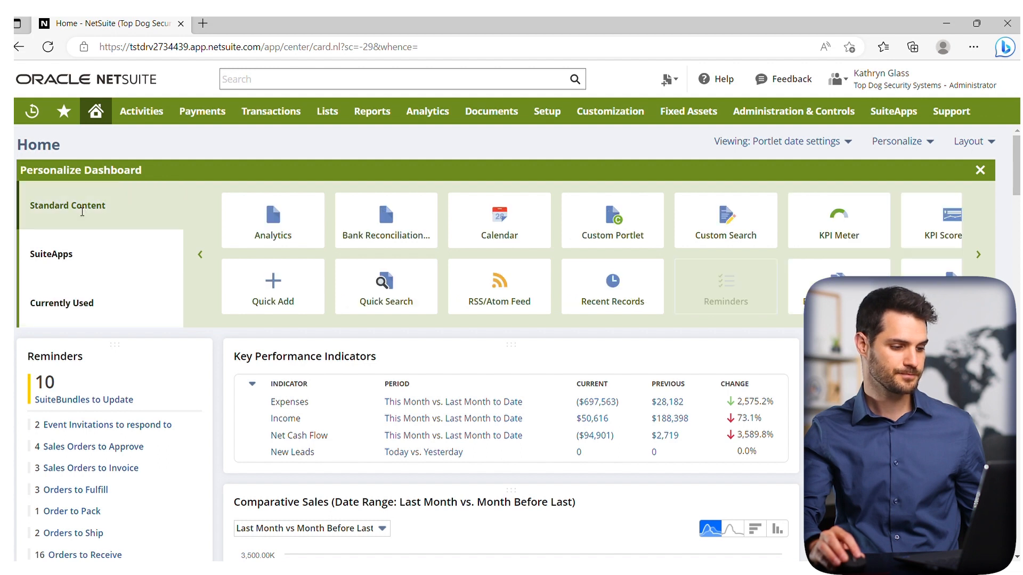
mouse_move(963, 253)
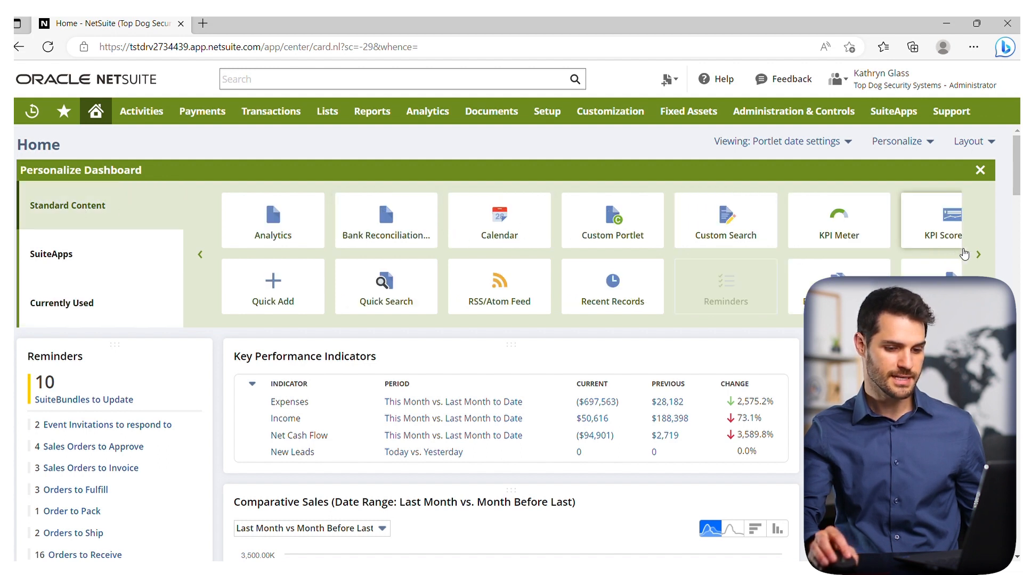
Add the KPI Meter portlet from Standard Content and close the Personalize Dashboard panel.
click(977, 255)
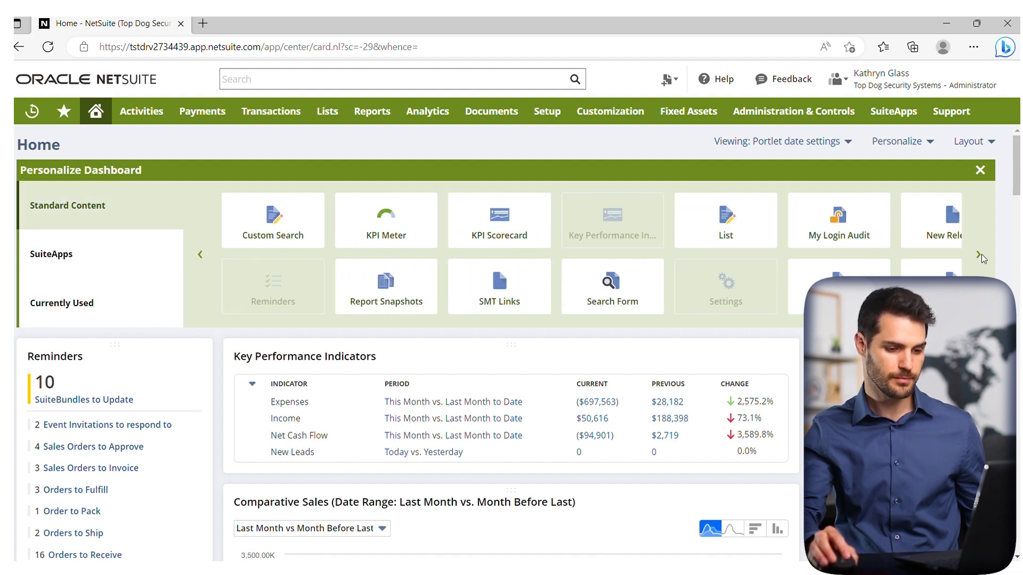
click(984, 254)
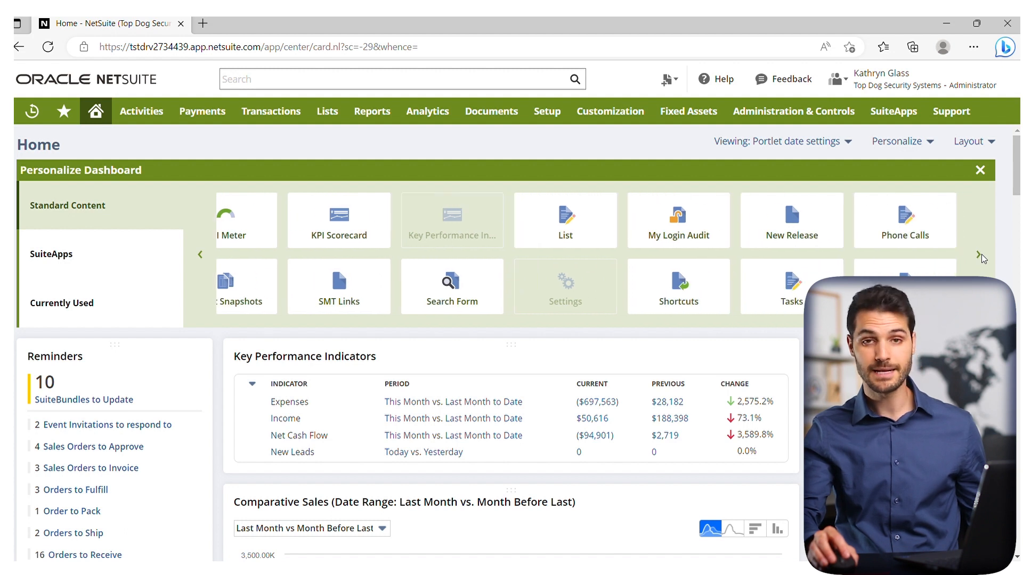
click(200, 254)
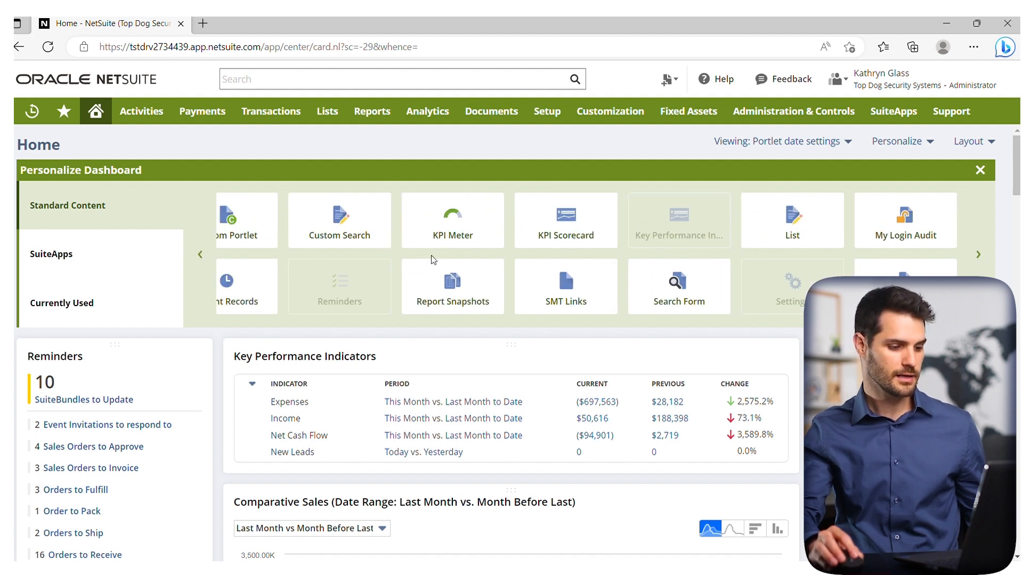
click(452, 220)
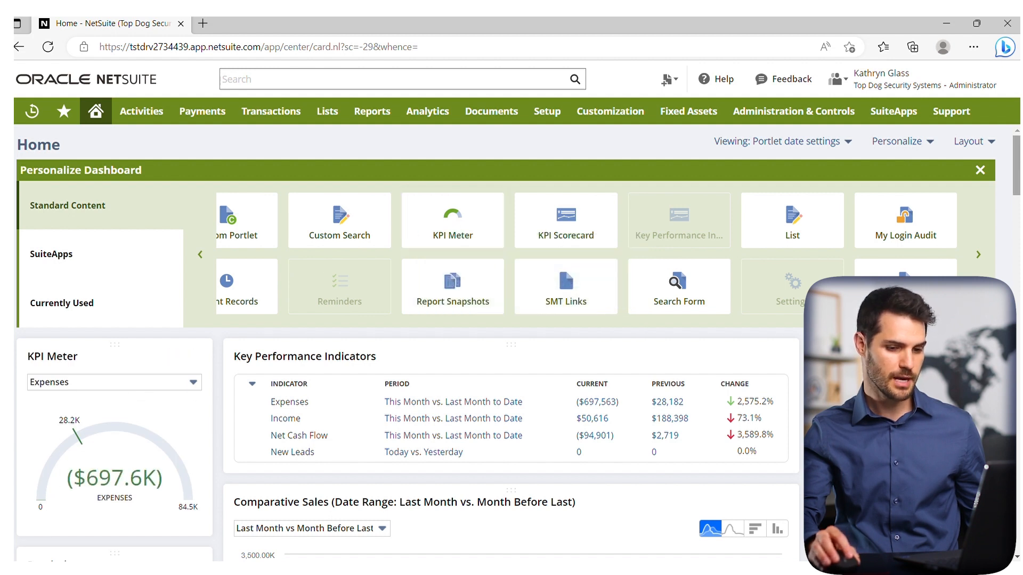
click(980, 170)
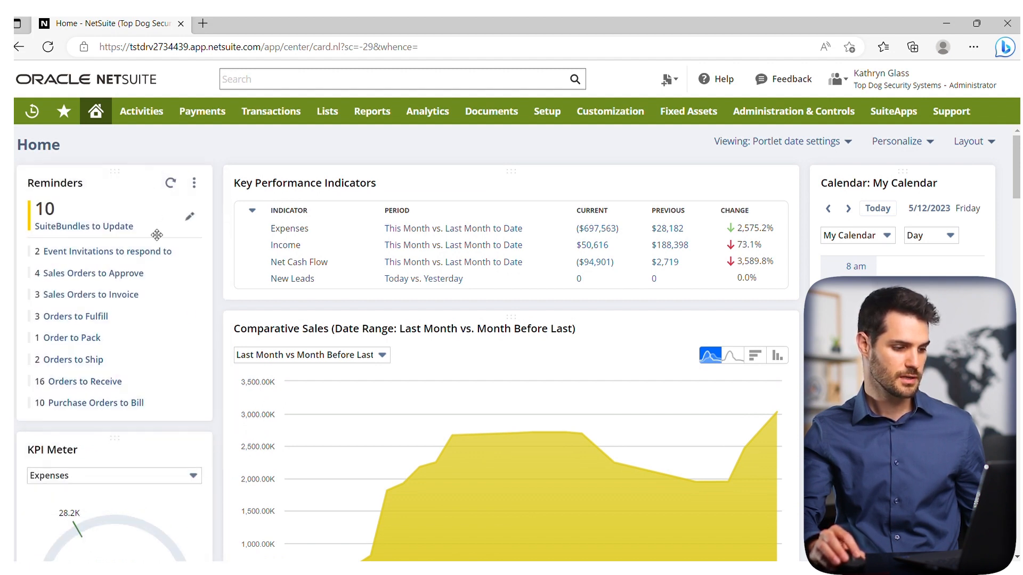
Show the three-dot options menu of the Key Performance Indicators portlet.
click(194, 319)
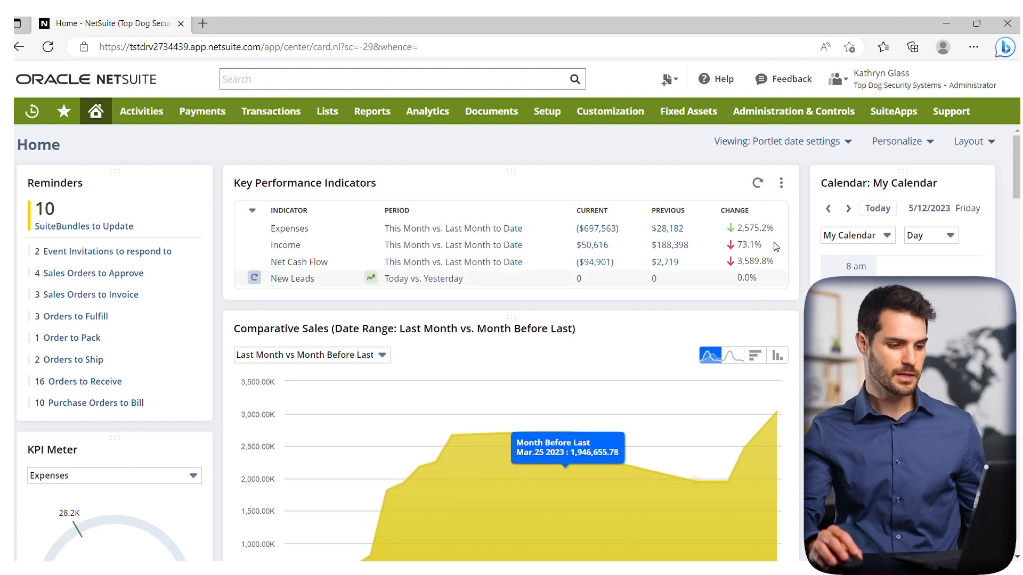
mouse_move(475, 370)
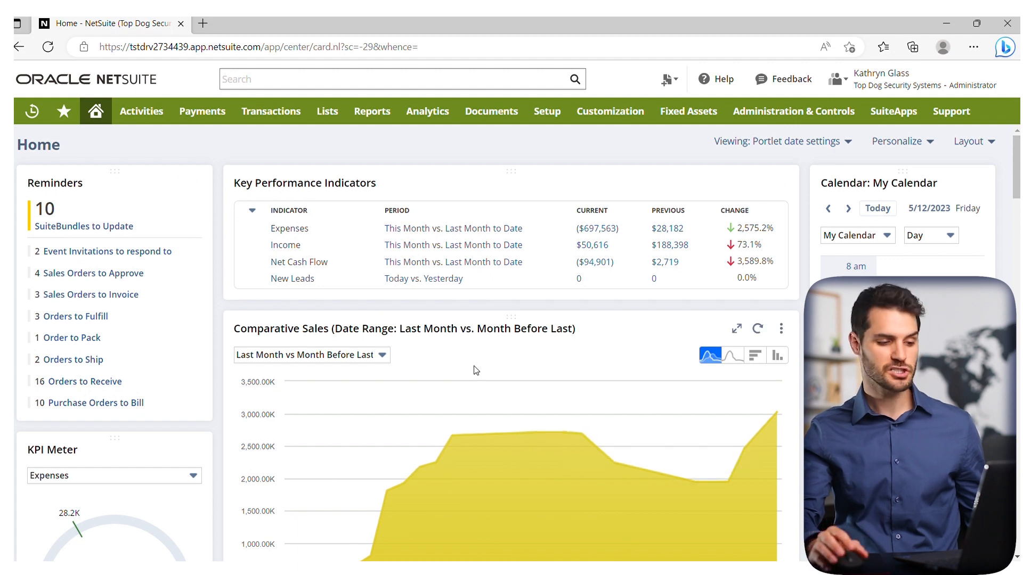
mouse_move(549, 321)
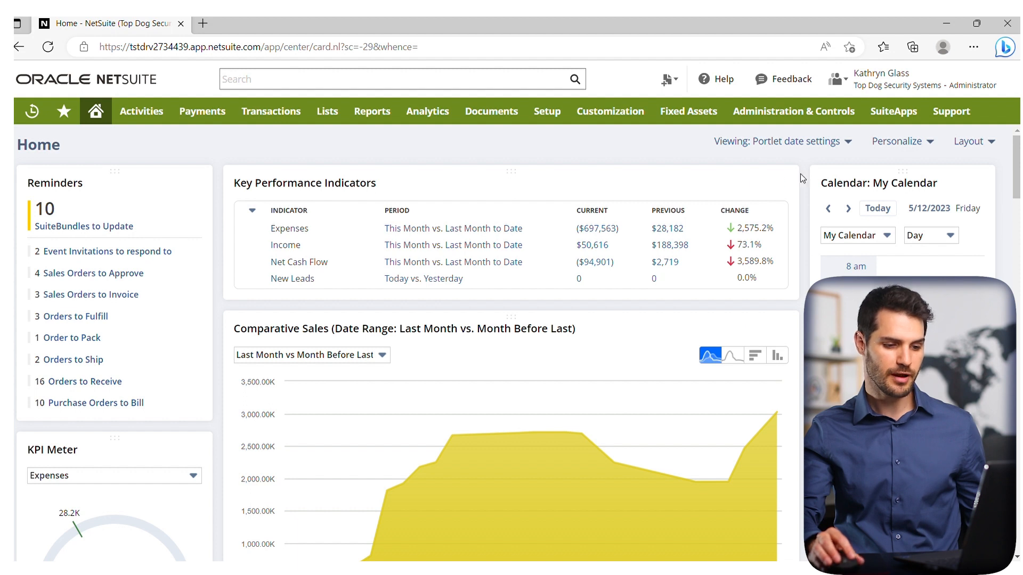
click(780, 182)
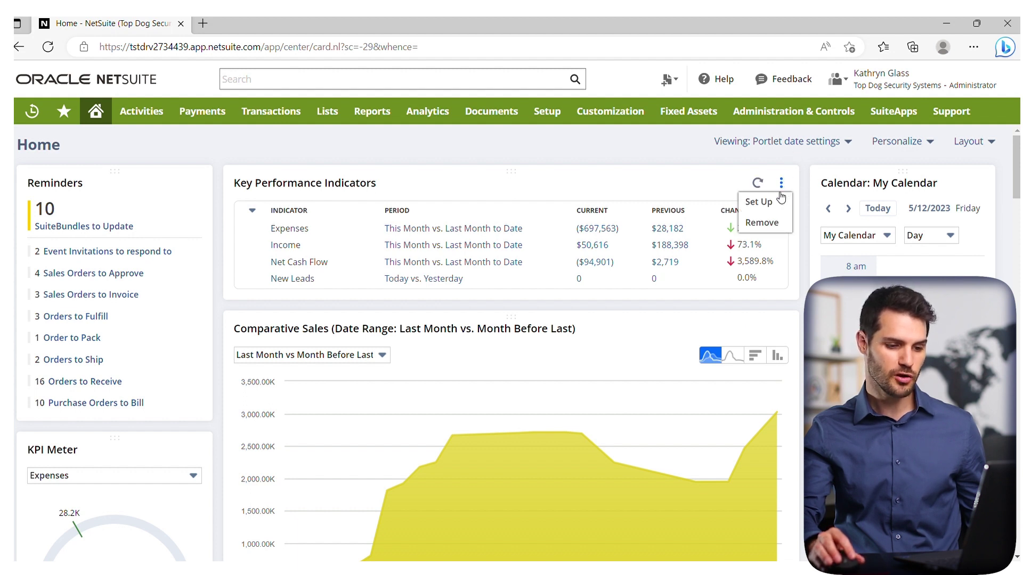
mouse_move(780, 194)
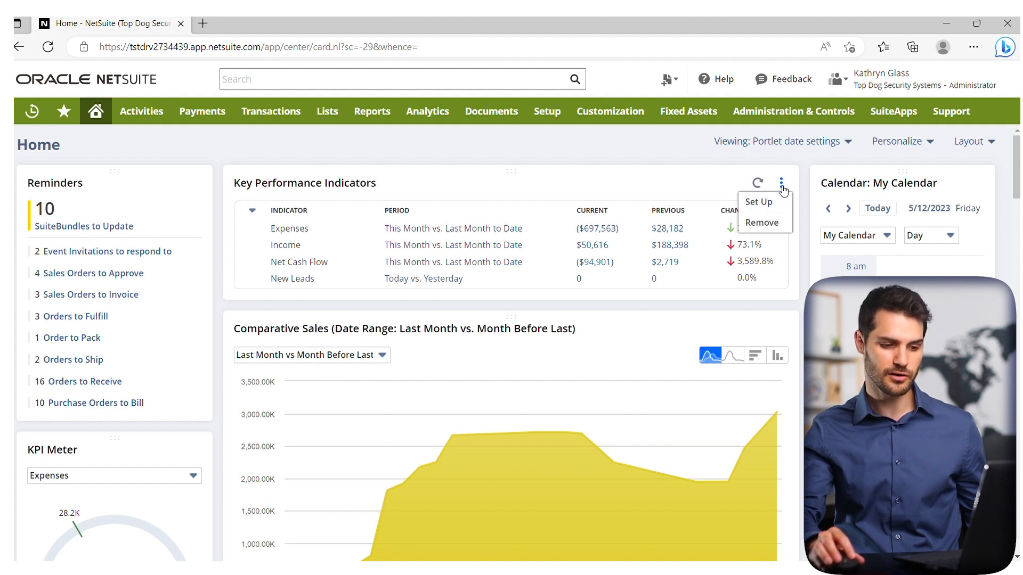
In KPI Set Up, set the Expenses range to This Week and save.
click(757, 201)
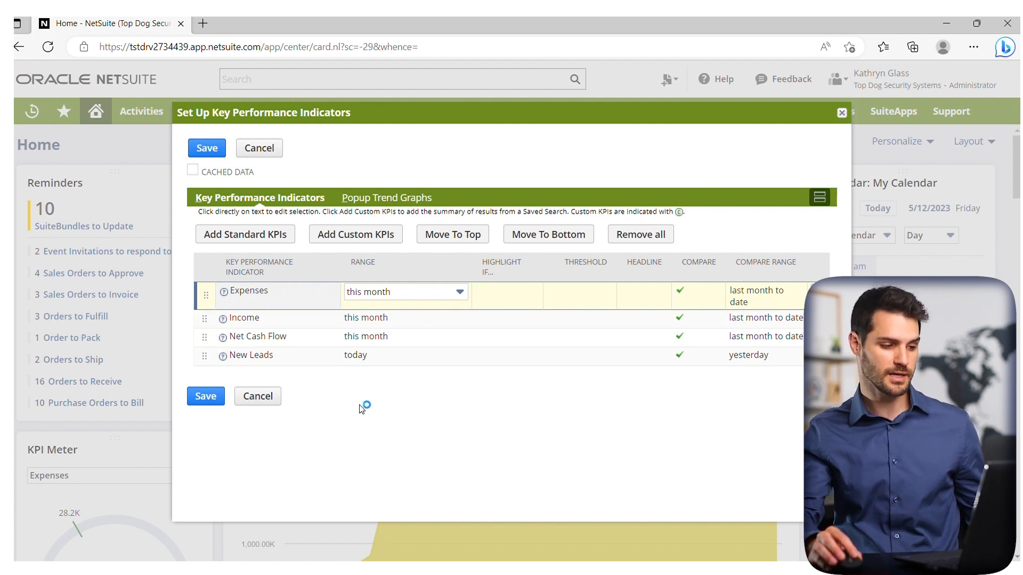
mouse_move(258, 117)
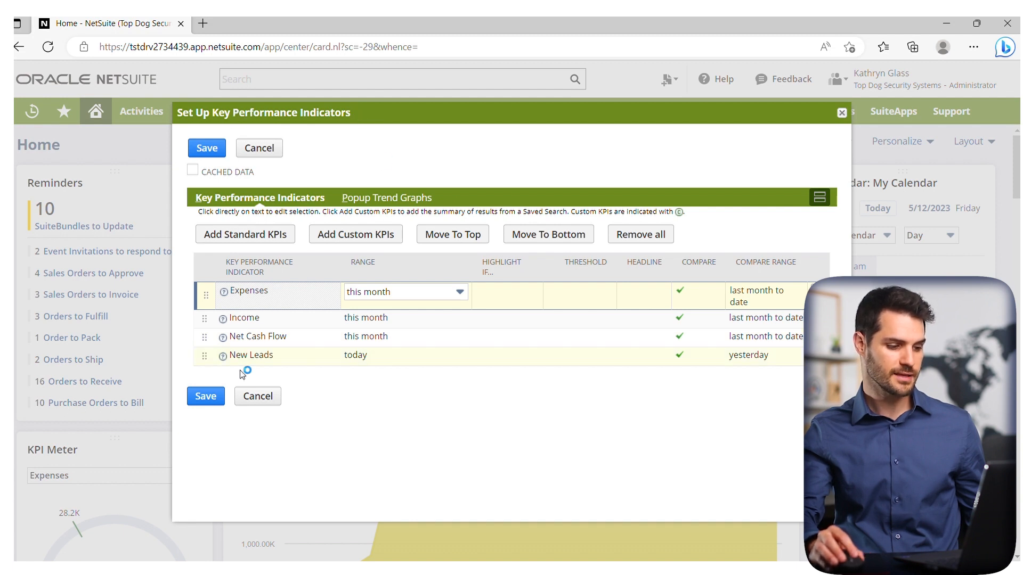
mouse_move(265, 317)
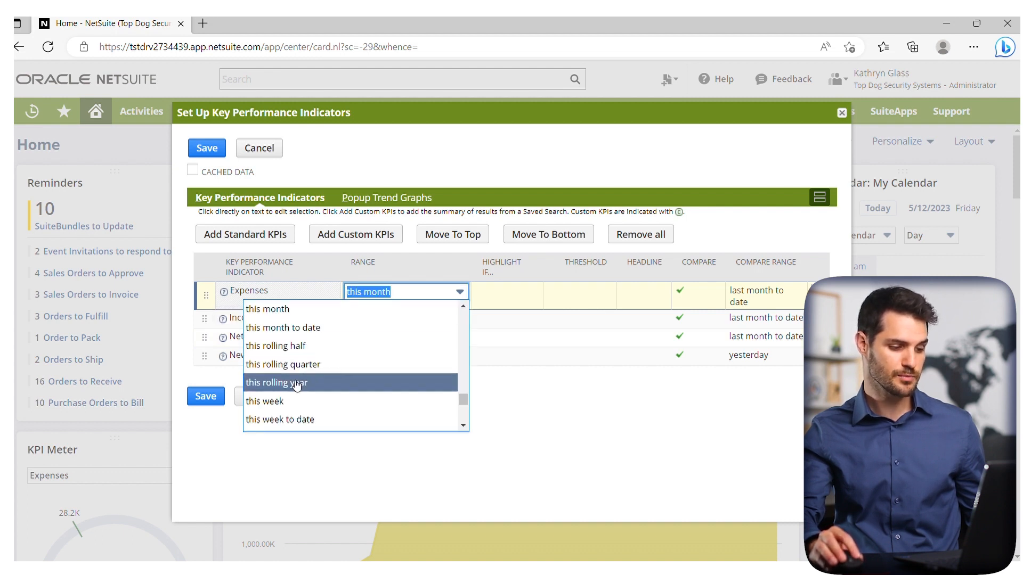
click(265, 402)
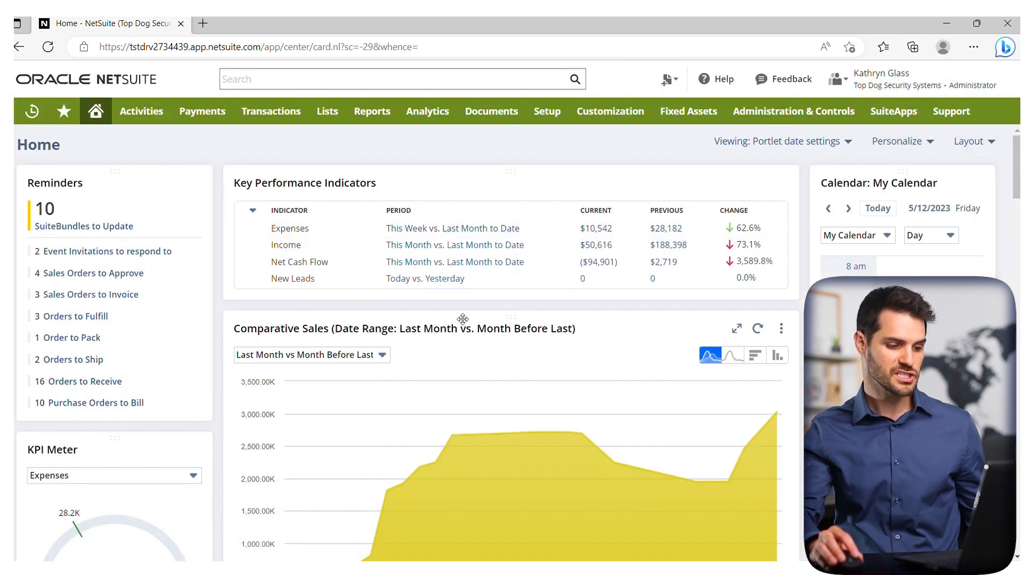
mouse_move(446, 310)
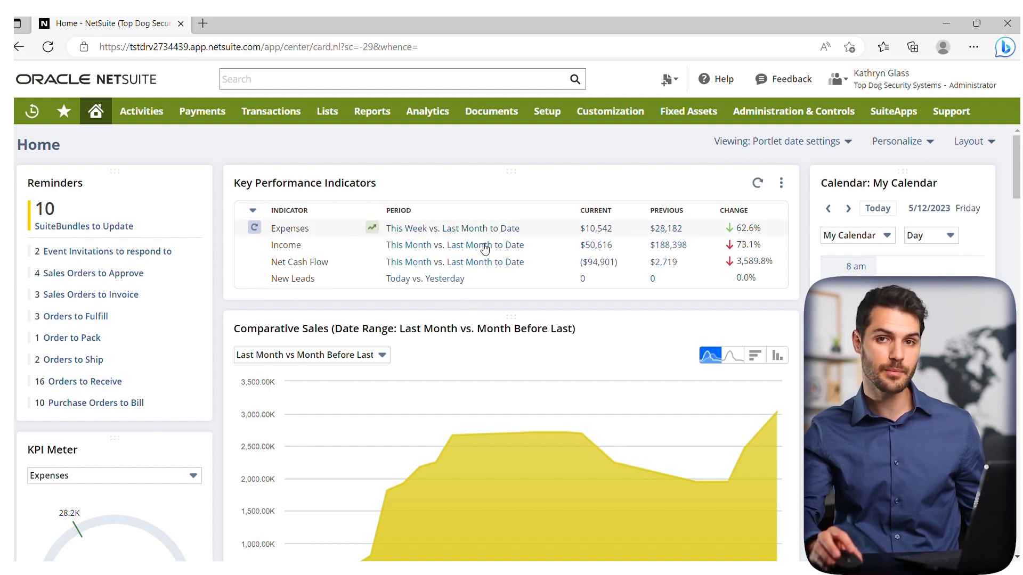
mouse_move(637, 298)
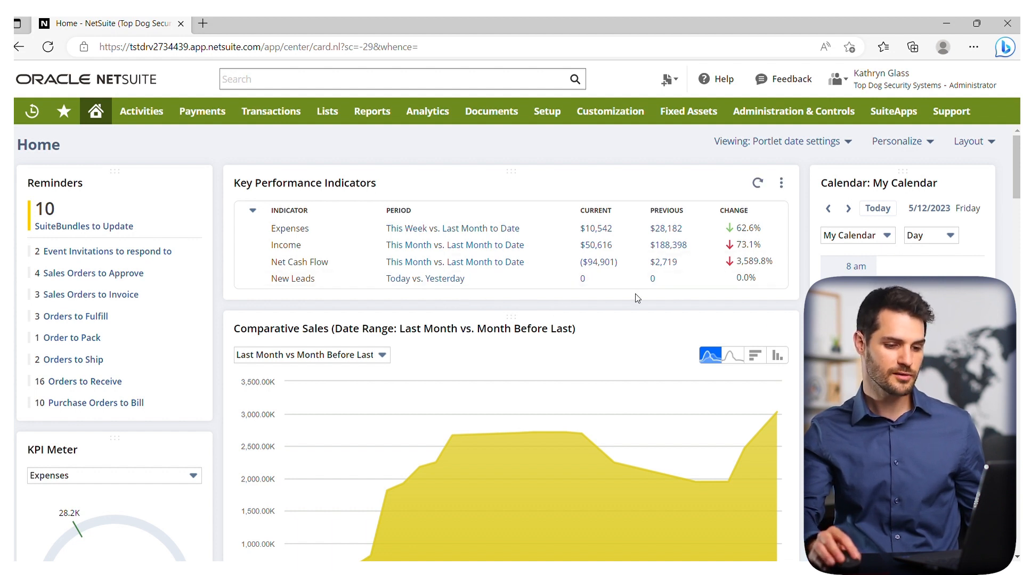
Reopen the Key Performance Indicators portlet's options menu.
click(781, 182)
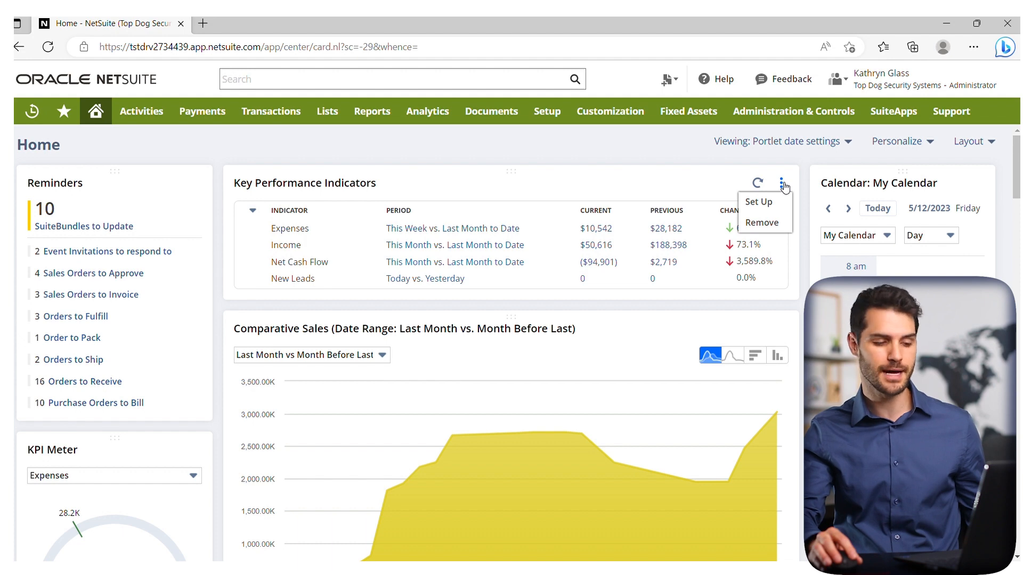